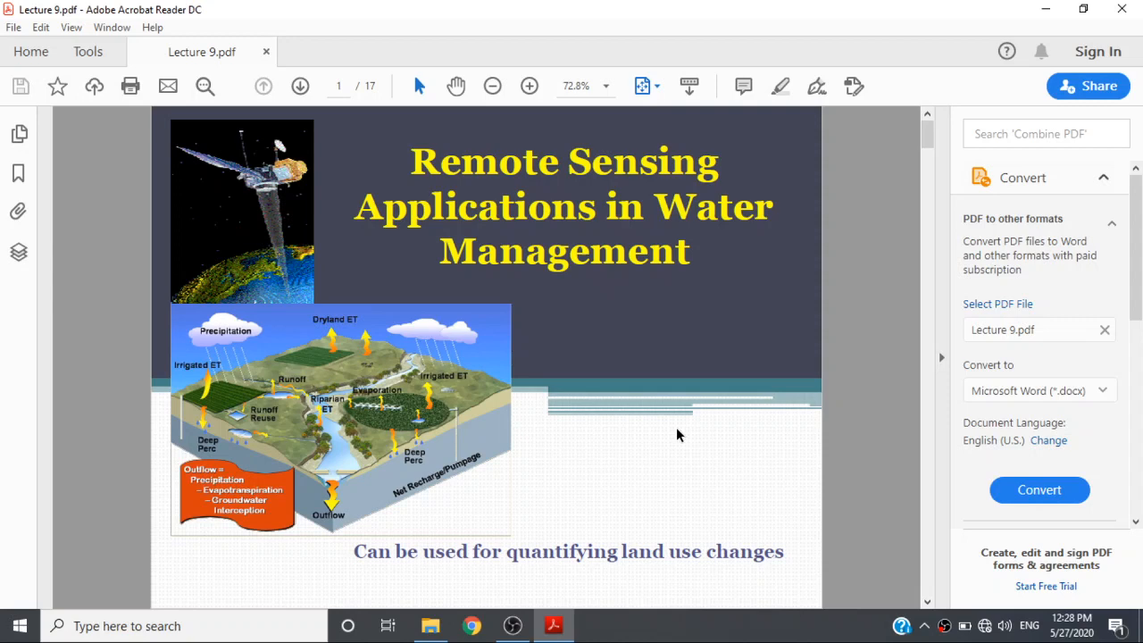
Step: Scroll down through the lecture toward the available land cover databases slide
scroll("down", 3)
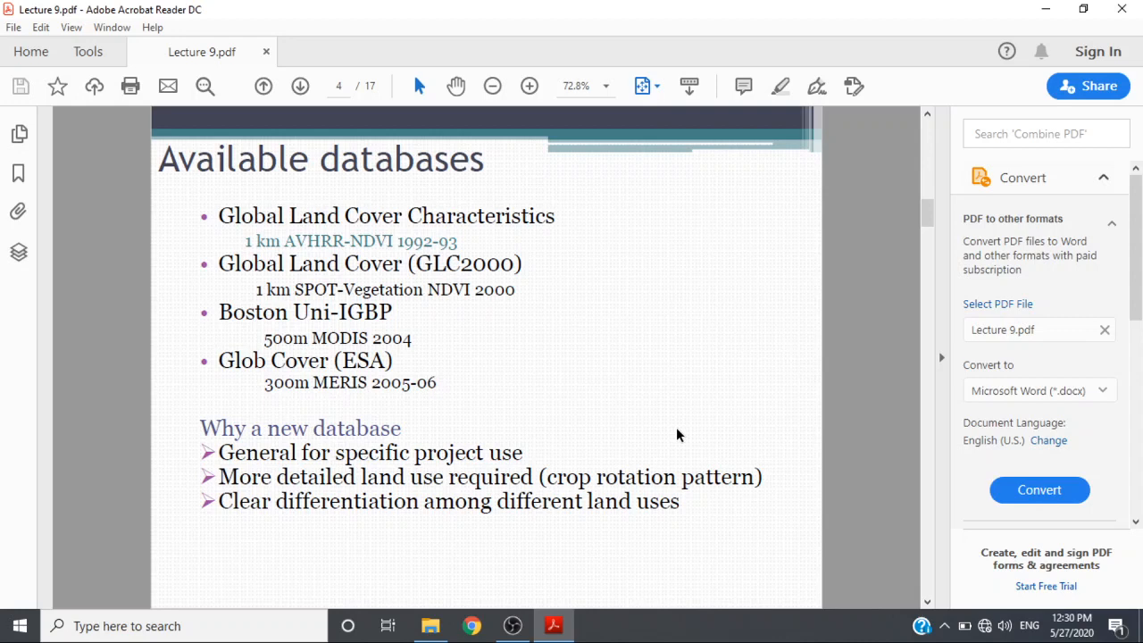
Step: Advance to page 5, the NDVI definition slide
left_click(299, 85)
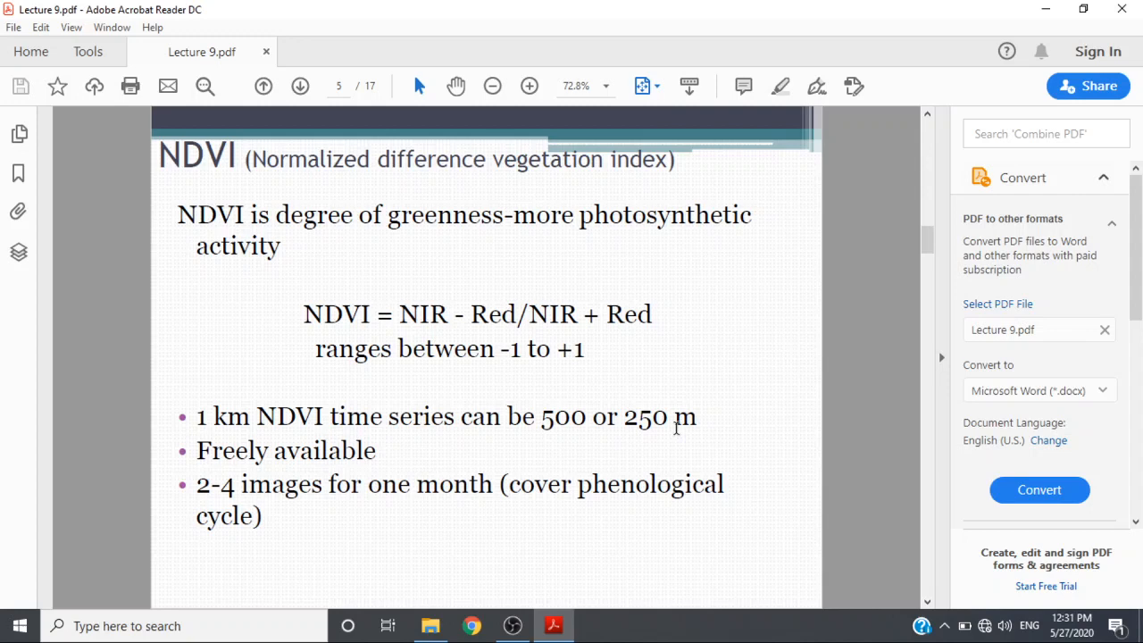
left_click(300, 86)
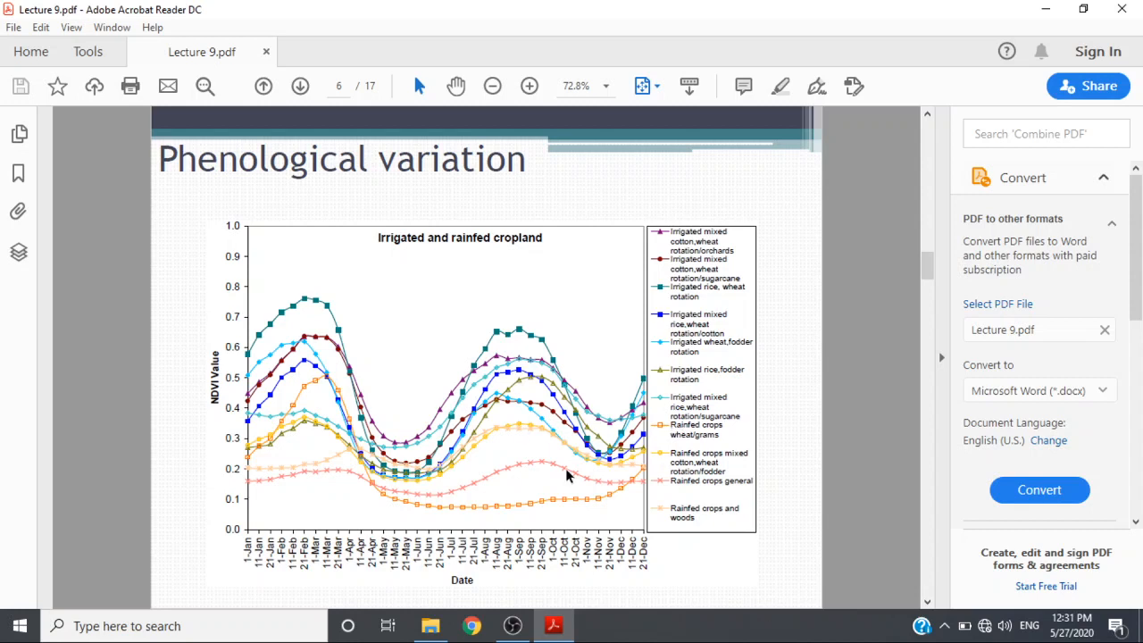
mouse_move(467, 407)
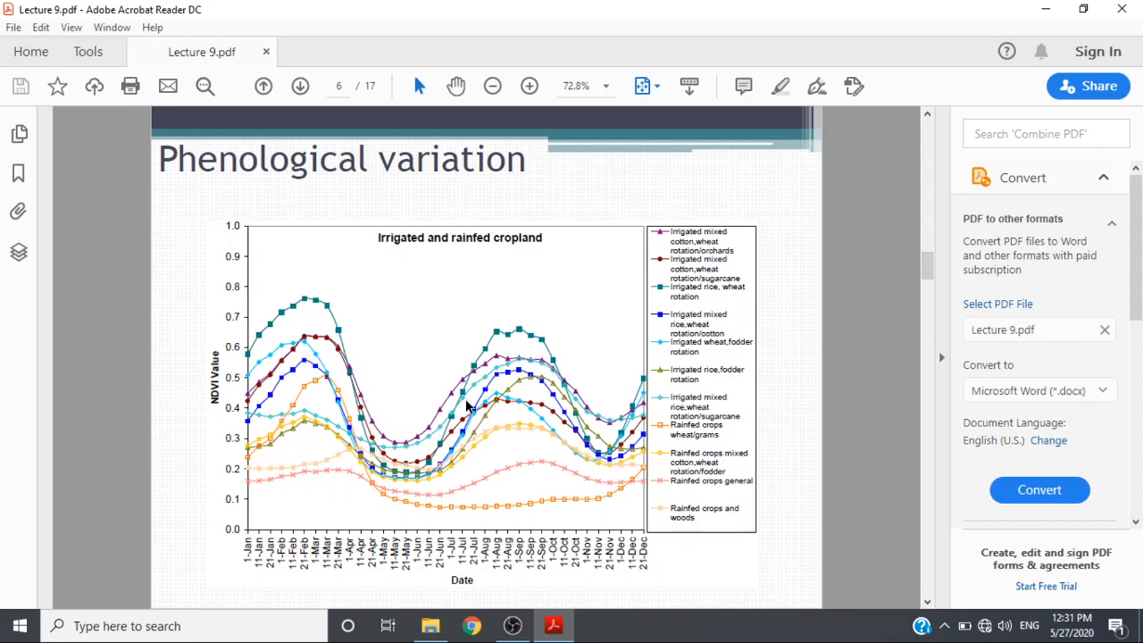
mouse_move(304, 437)
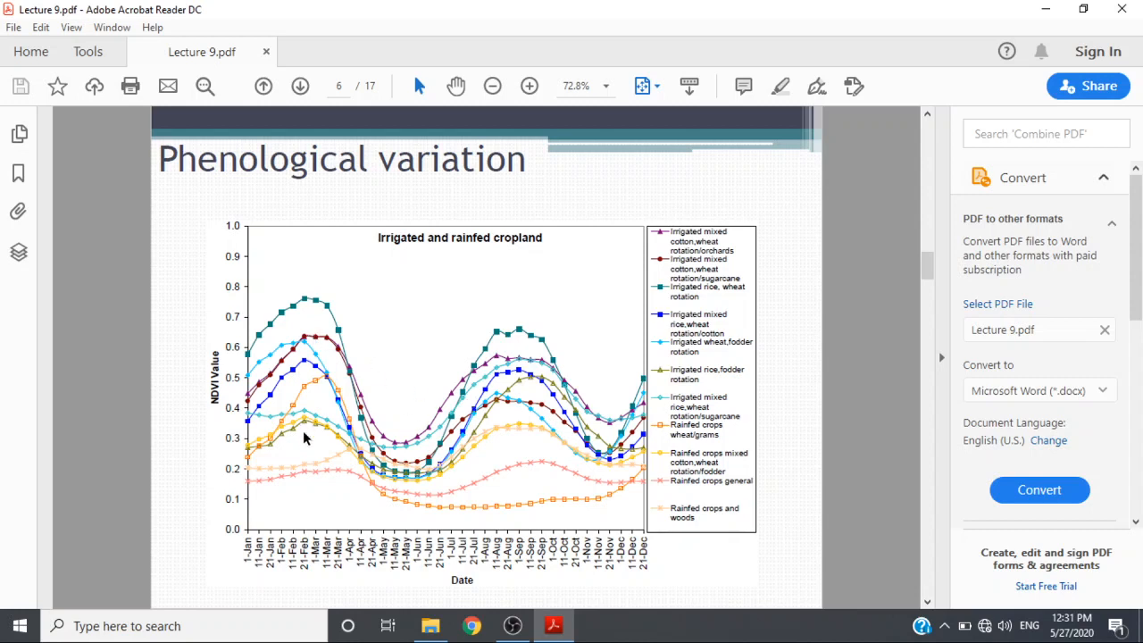
mouse_move(515, 507)
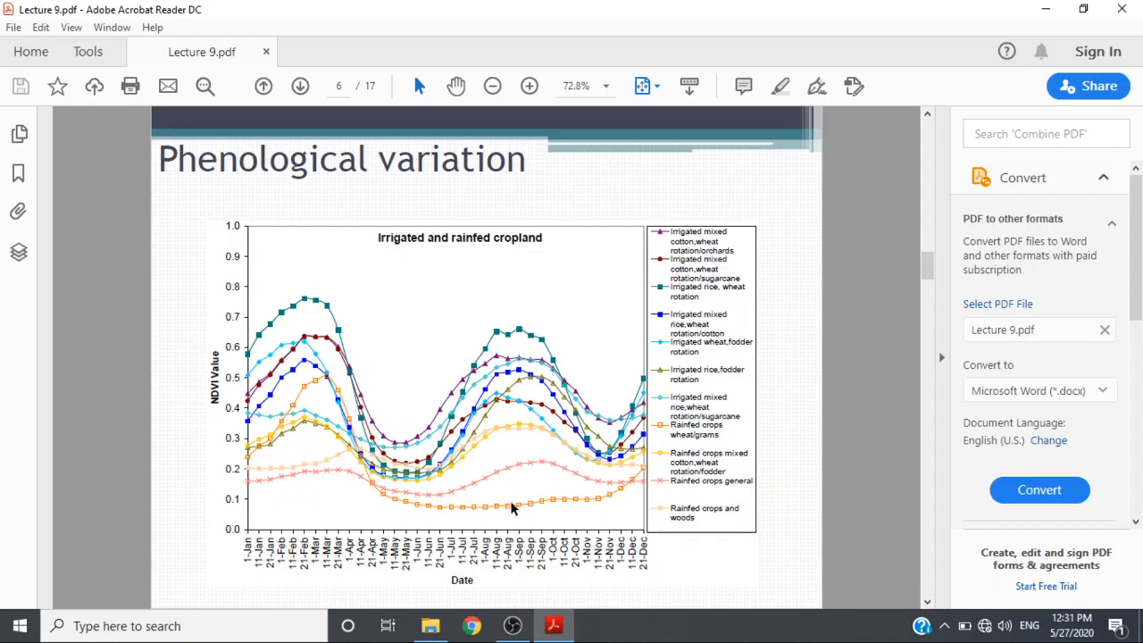
mouse_move(461, 500)
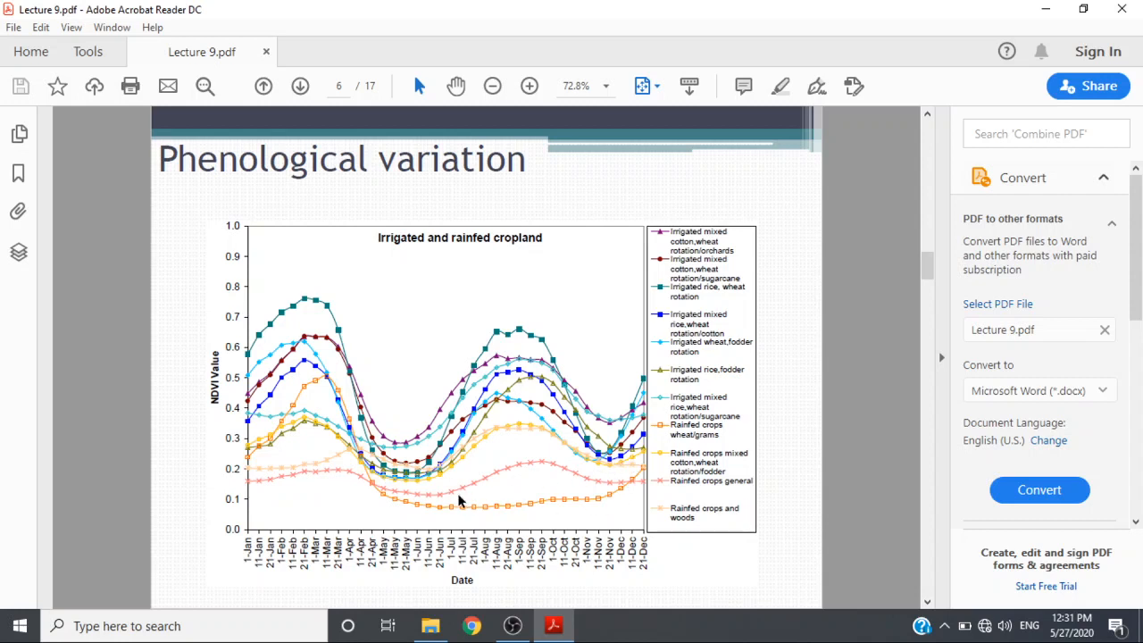
mouse_move(402, 464)
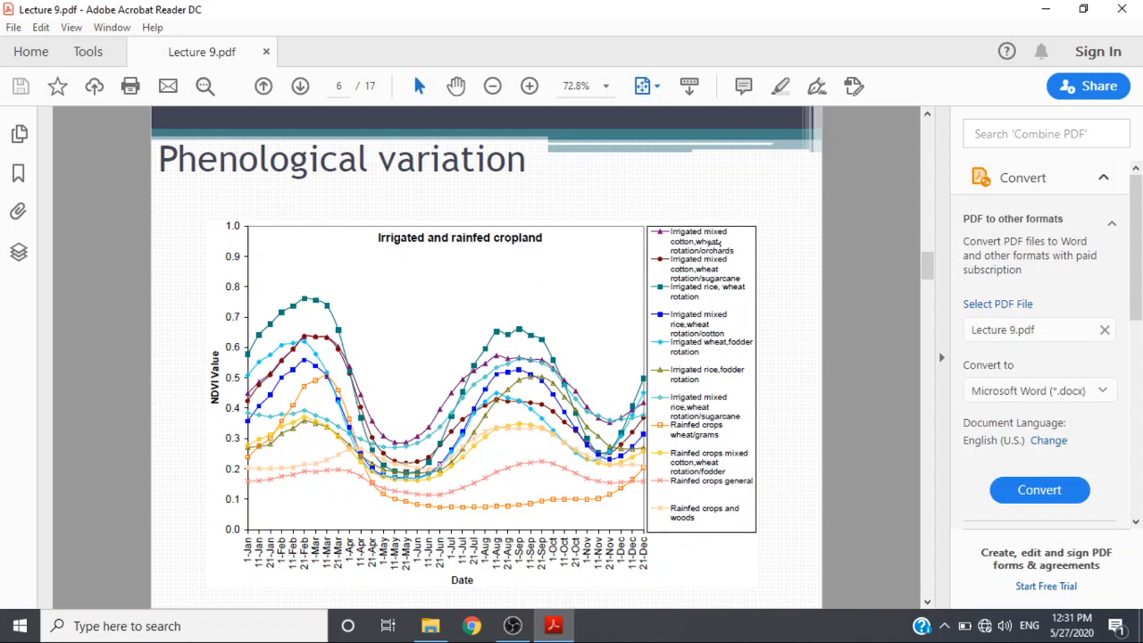
mouse_move(338, 348)
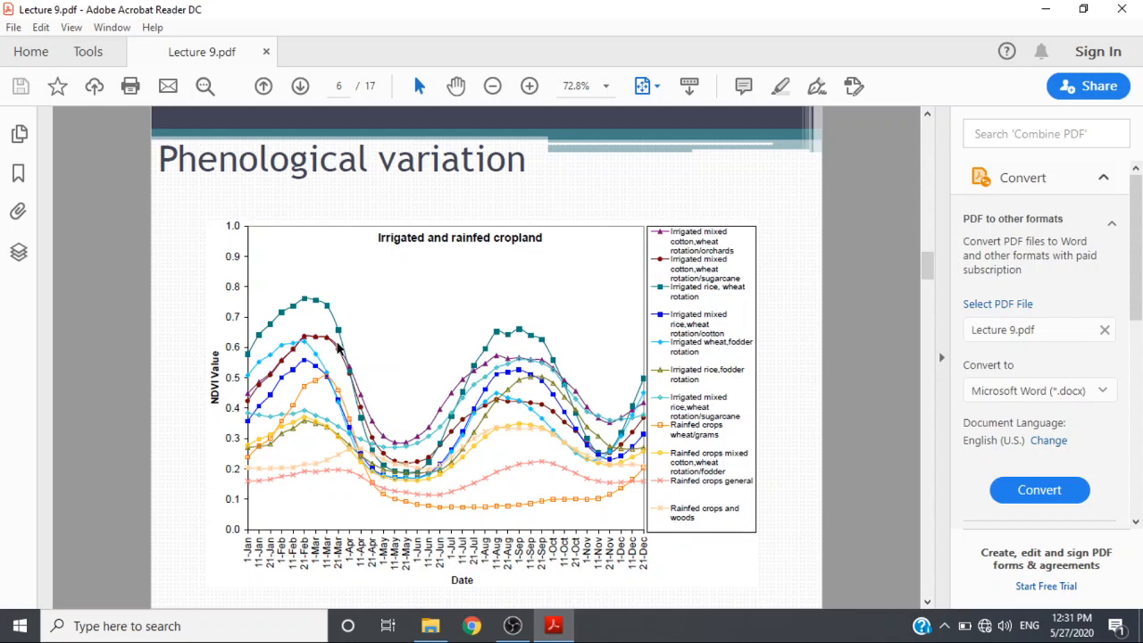
mouse_move(454, 394)
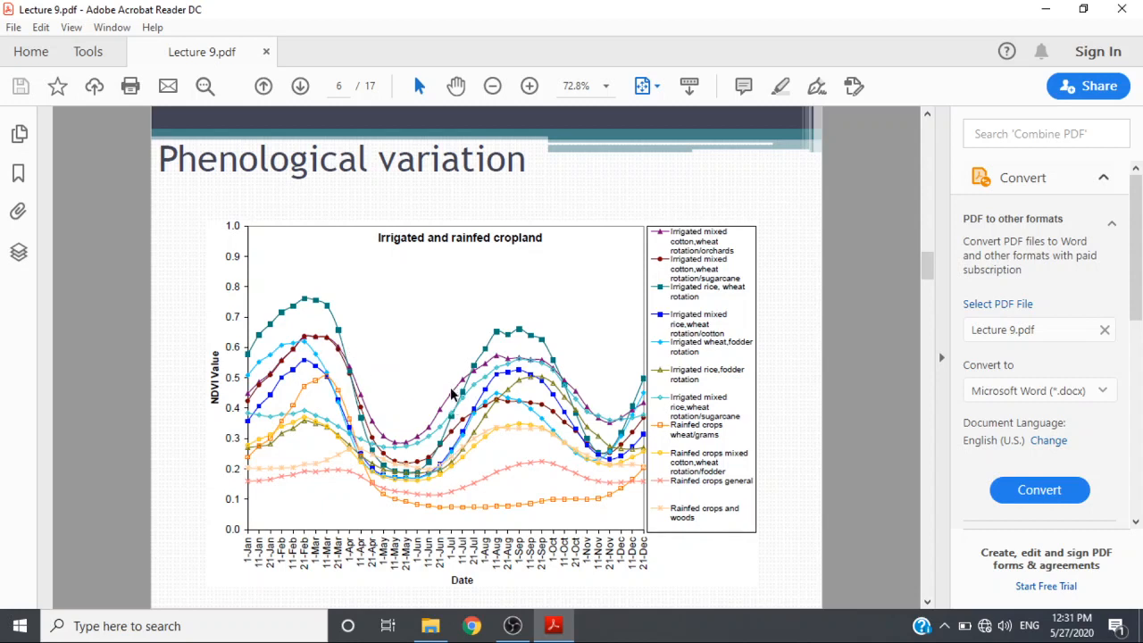
mouse_move(525, 361)
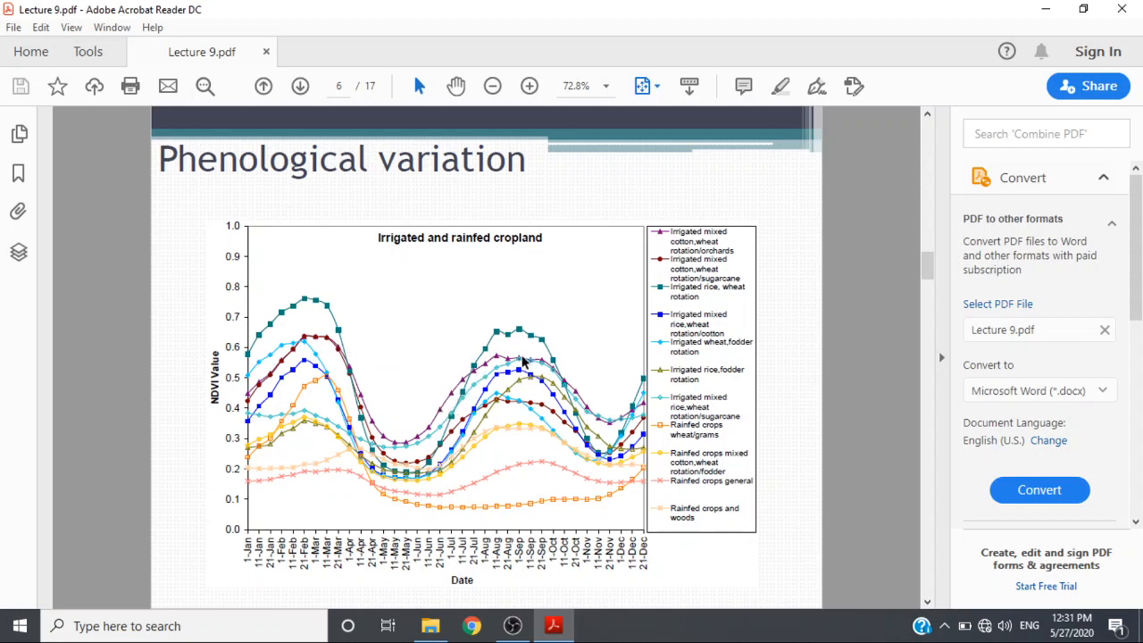
mouse_move(539, 364)
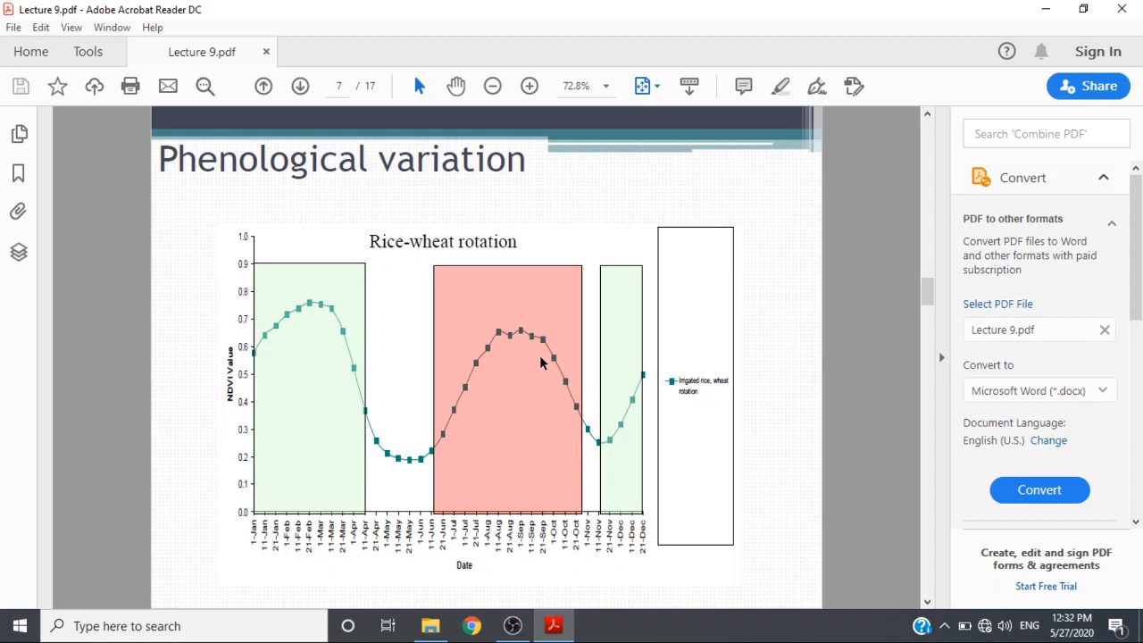
mouse_move(353, 321)
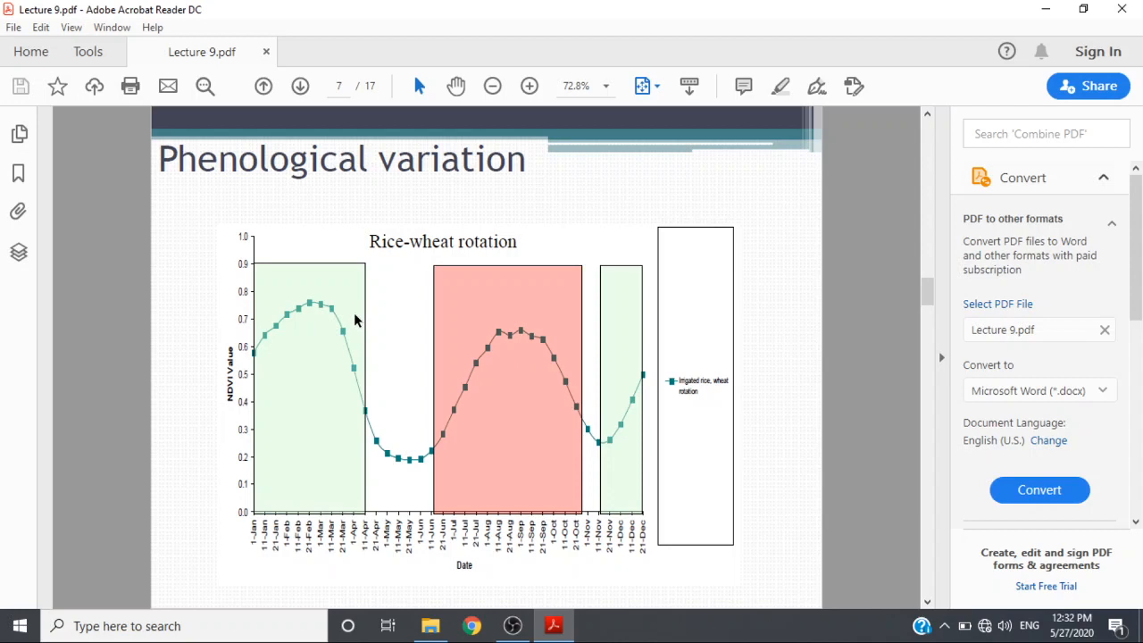
mouse_move(307, 308)
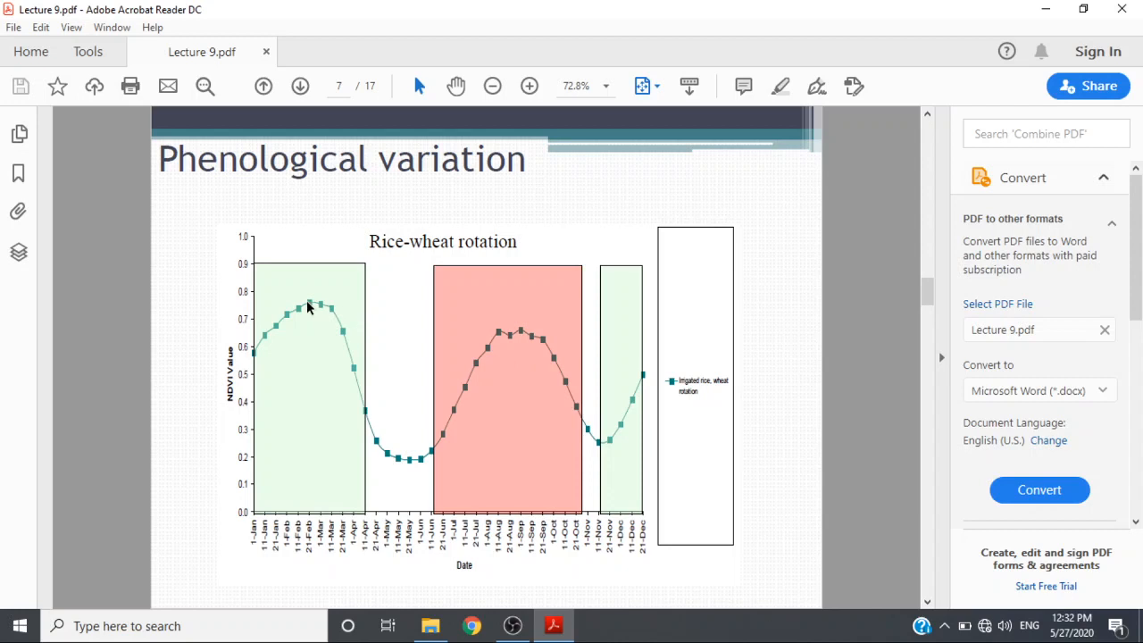
mouse_move(389, 456)
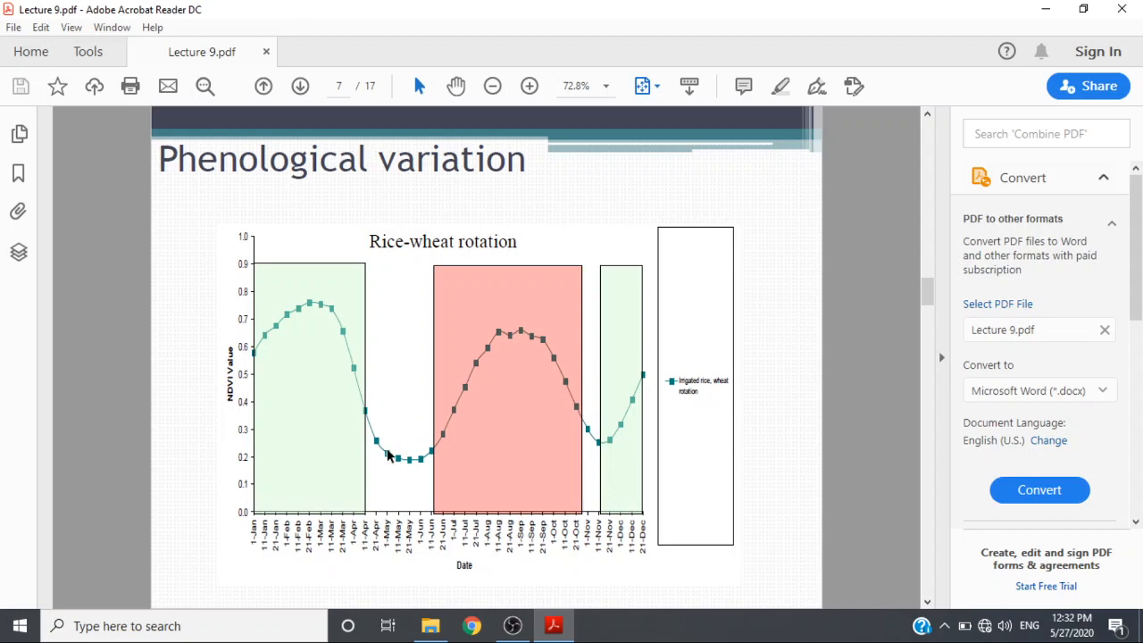
mouse_move(389, 460)
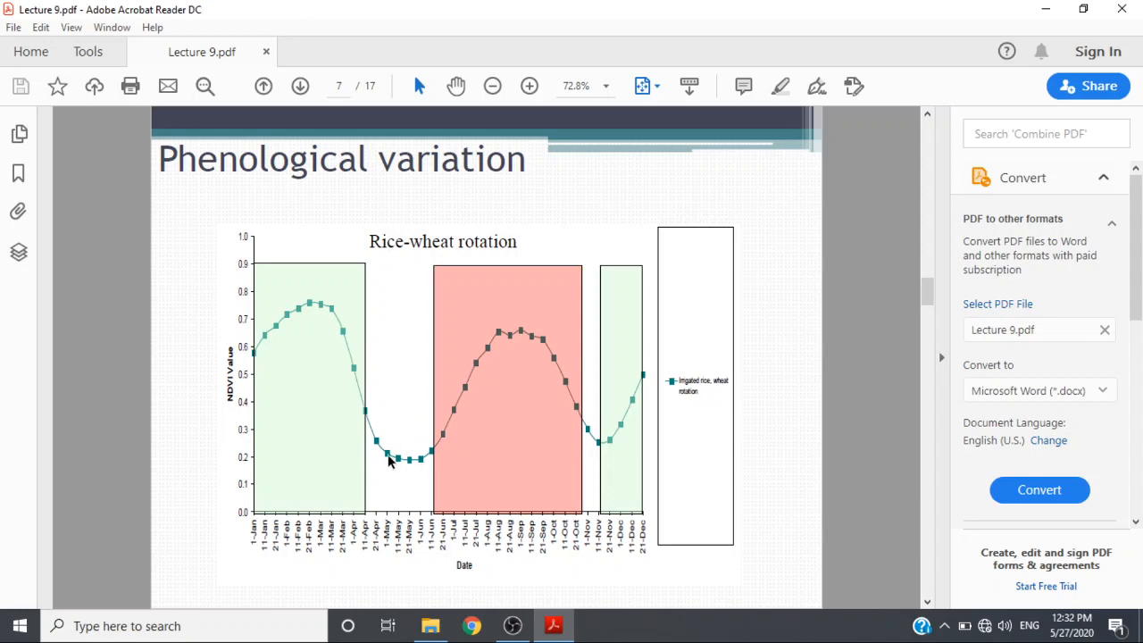
mouse_move(410, 457)
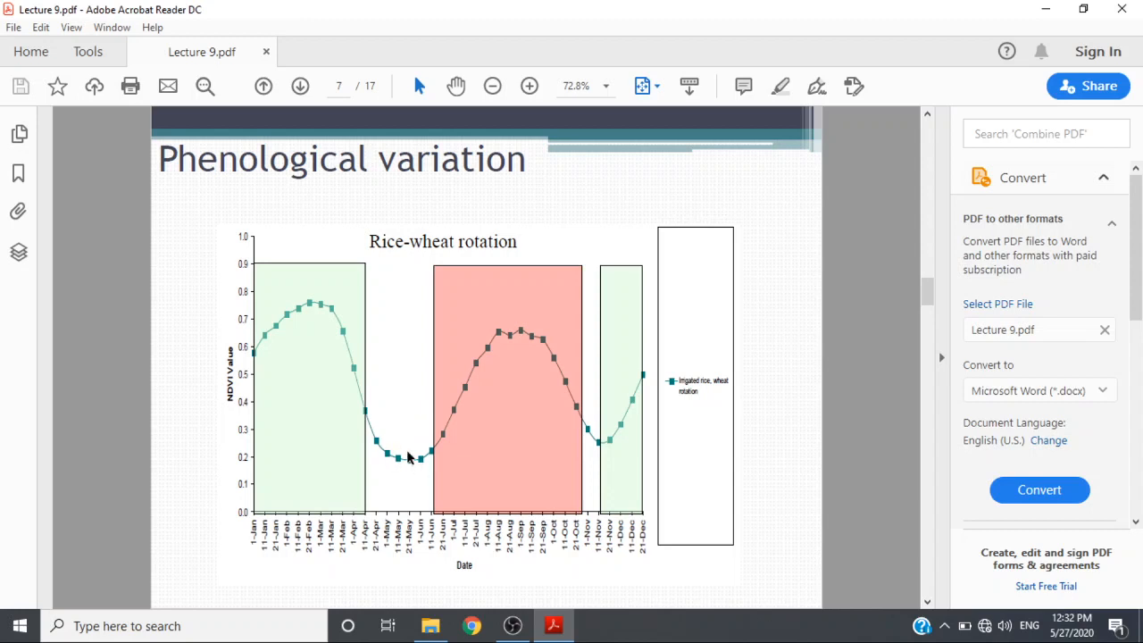
mouse_move(539, 338)
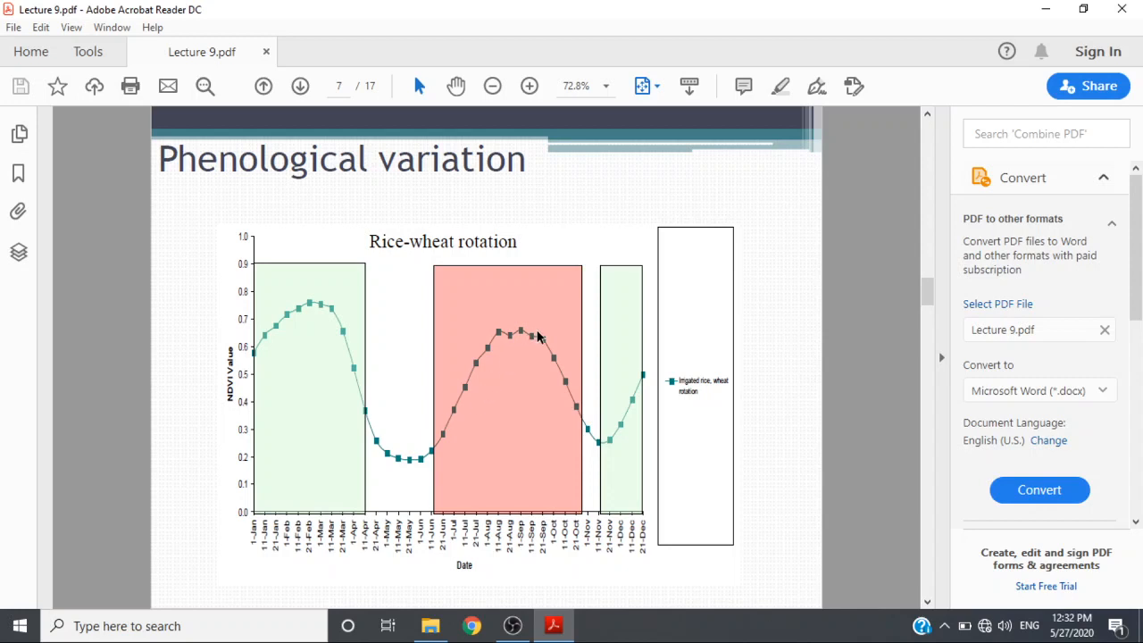
mouse_move(550, 335)
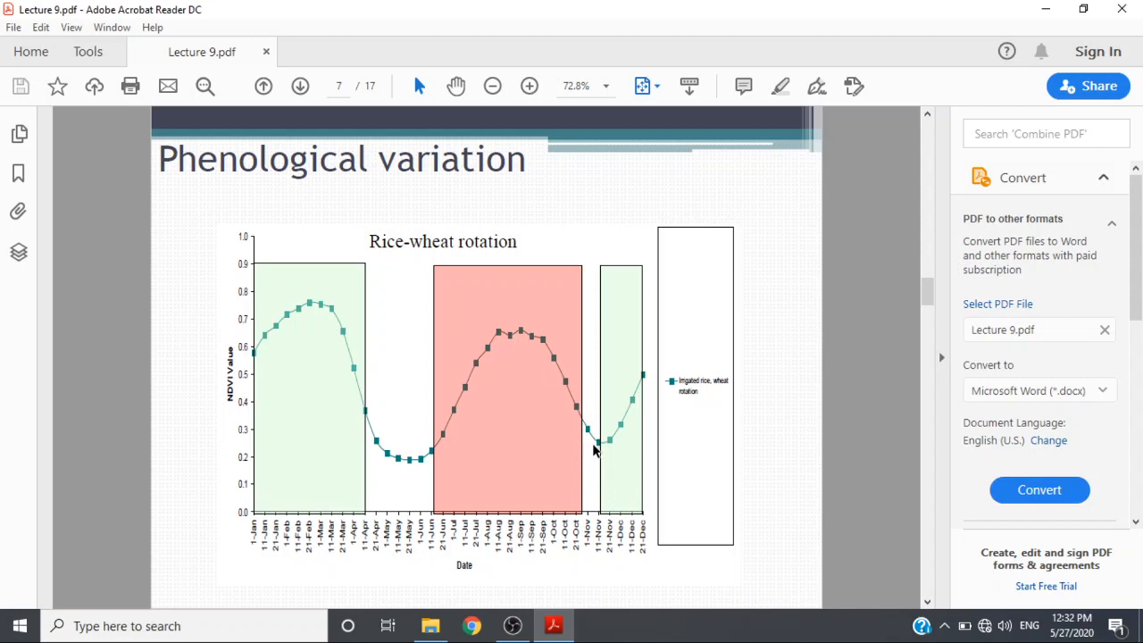
mouse_move(600, 430)
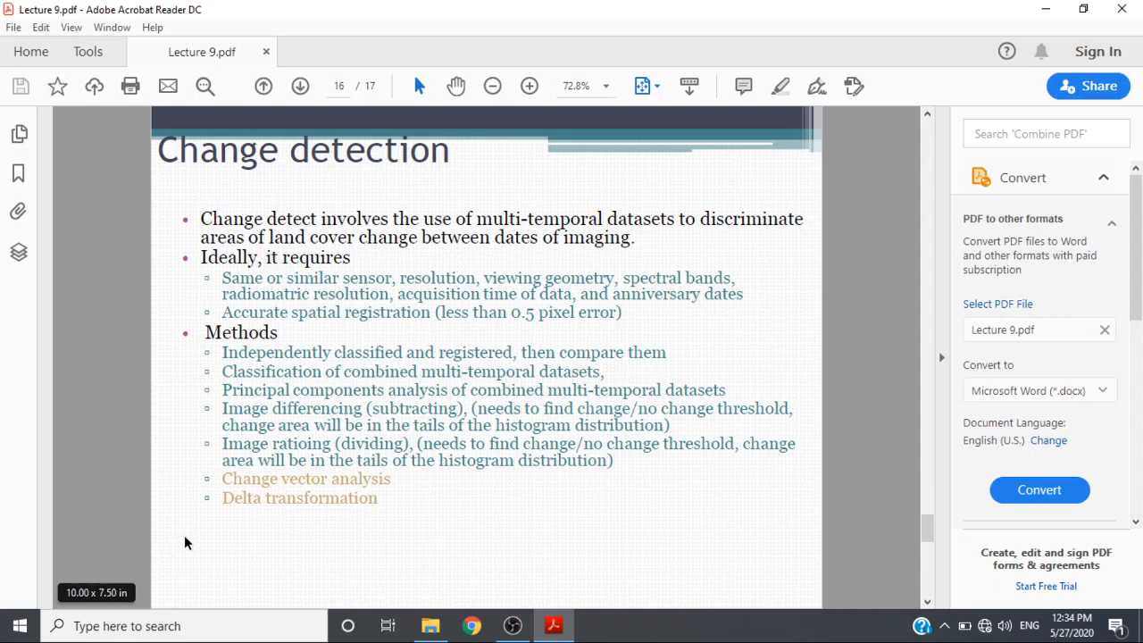
left_click(1039, 489)
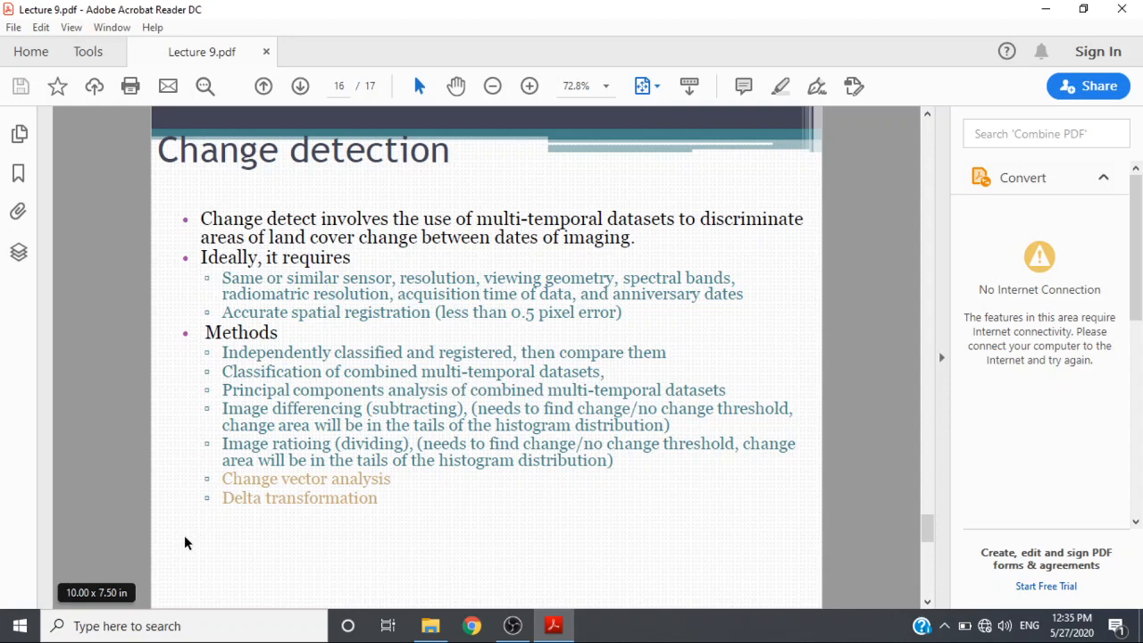
Step: Advance to page 17 of 17, the stages-of-development aerial photo slide
left_click(300, 85)
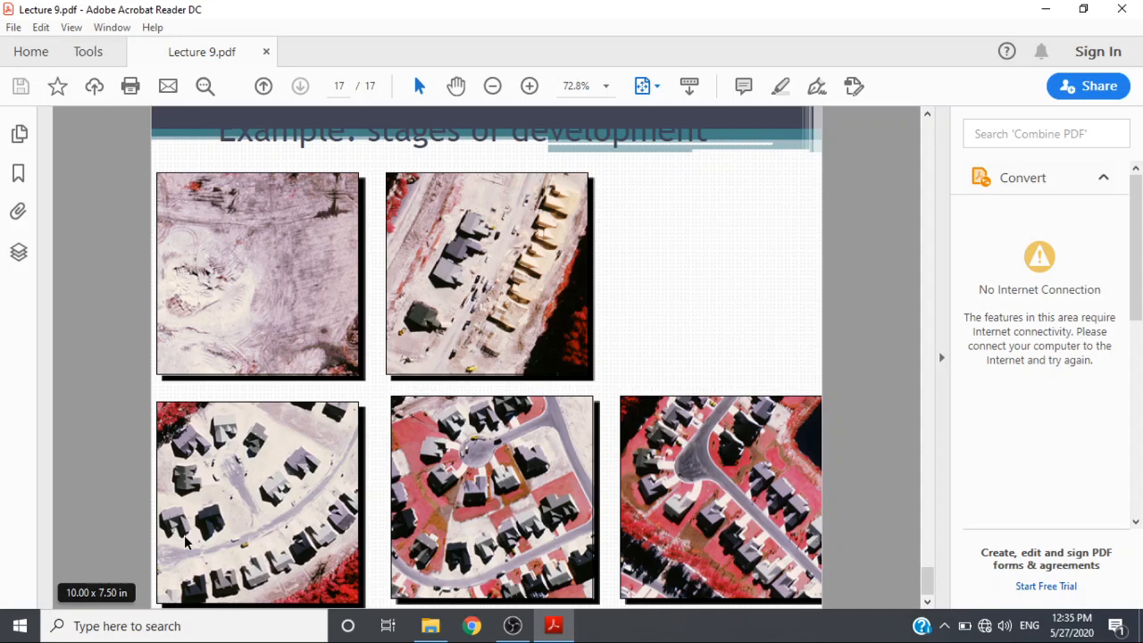